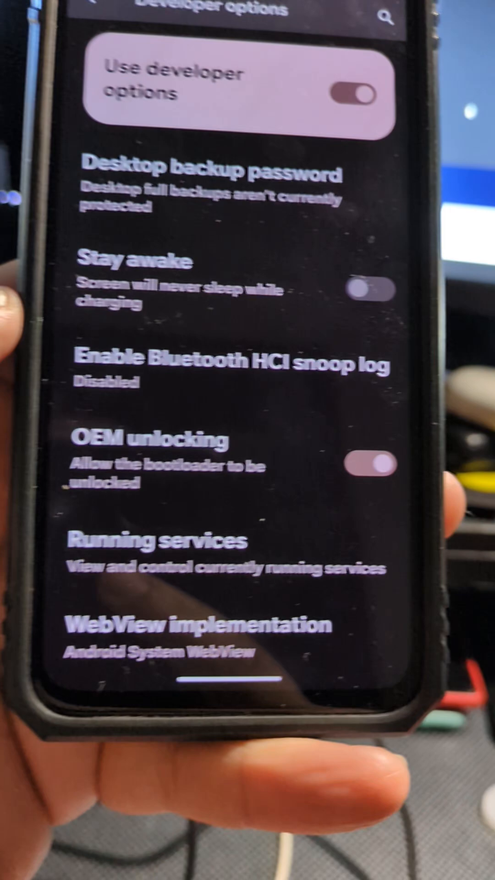
Step: Launch a PowerShell window rooted in the platform-tools folder via 'Open PowerShell window here'
{"action": "scroll", "scroll_direction": "up", "scroll_amount": 3}
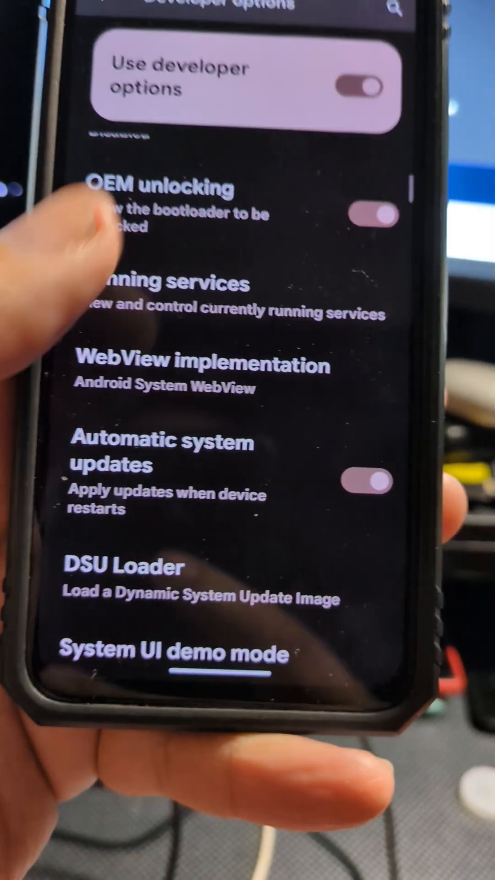
{"action": "scroll", "scroll_direction": "up", "scroll_amount": 3}
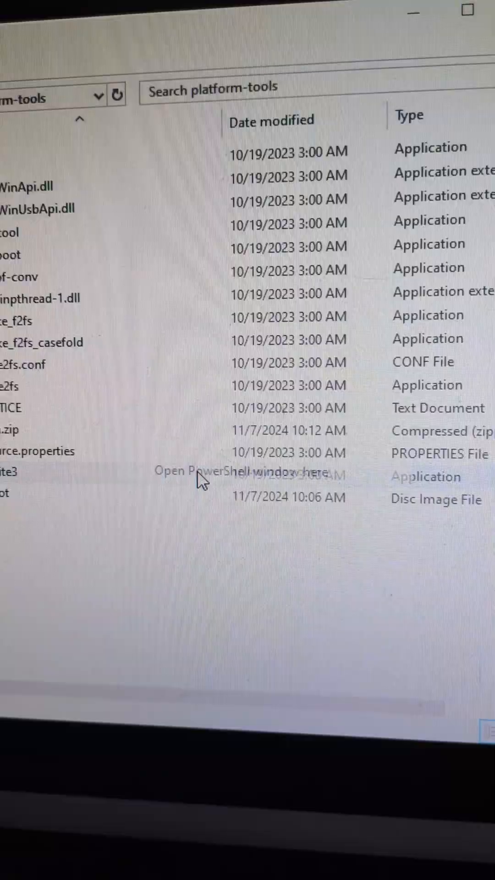
{"action": "left_click", "coordinate": [241, 470]}
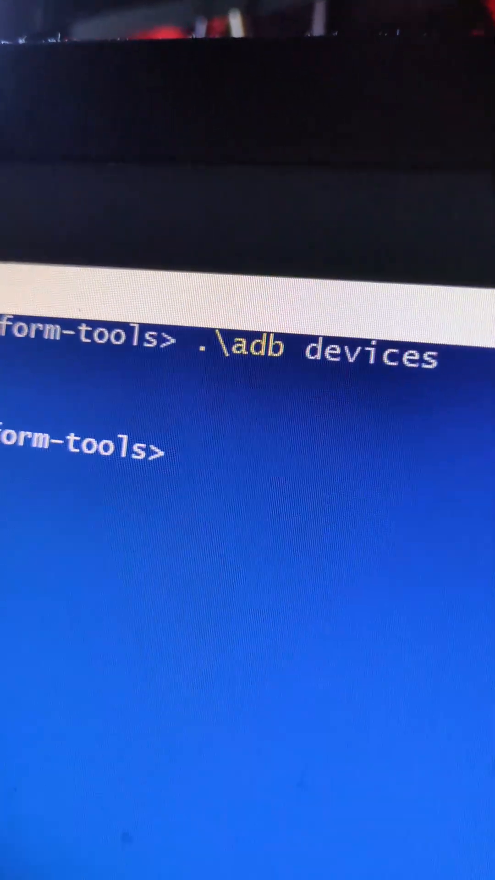